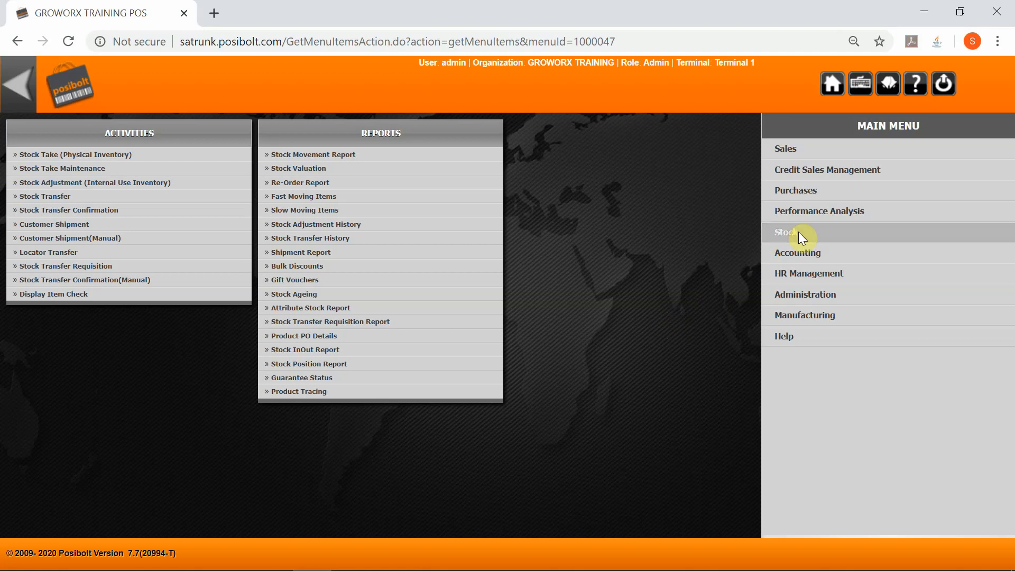
mouse_move(343, 236)
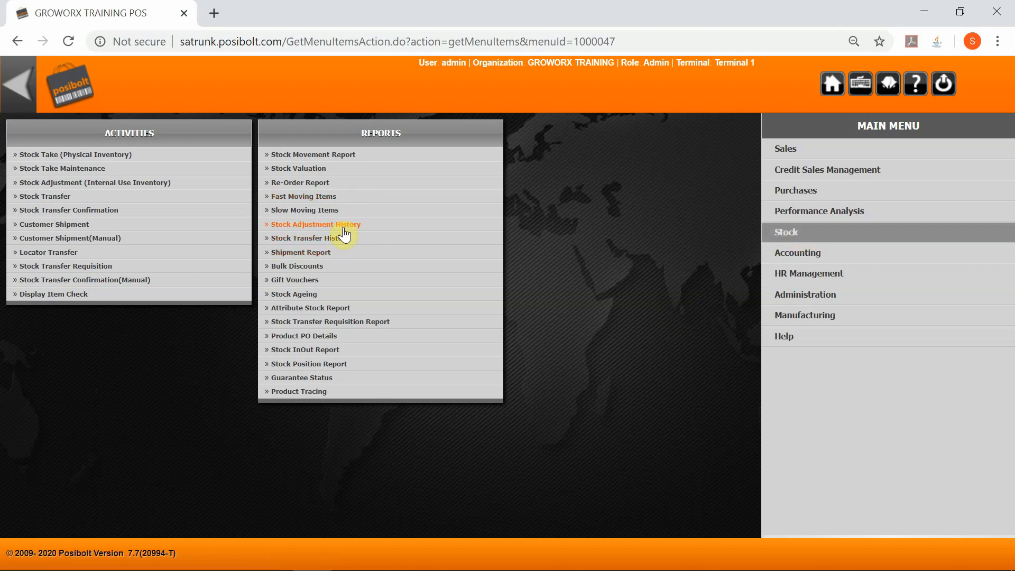
mouse_move(321, 295)
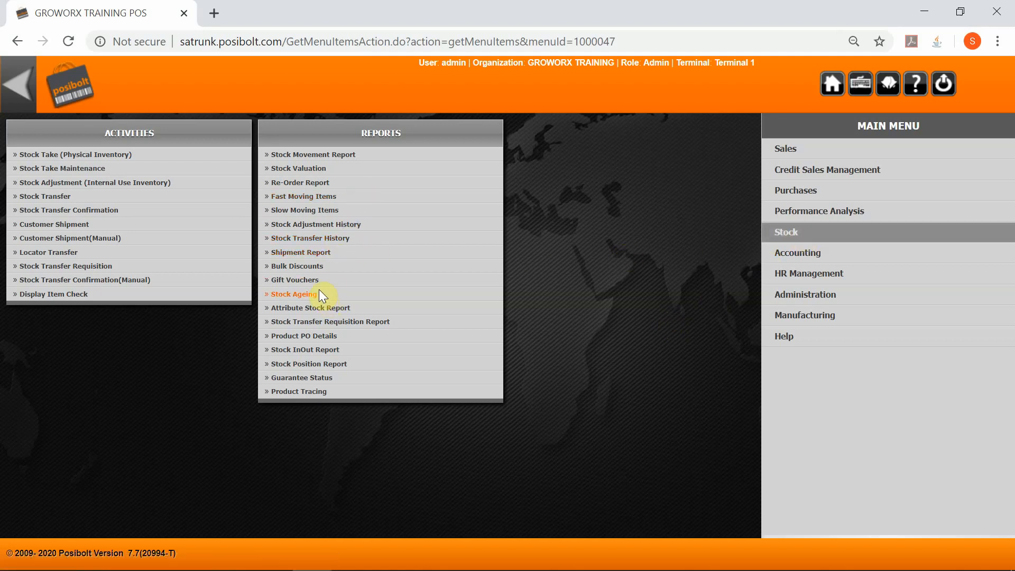
mouse_move(318, 270)
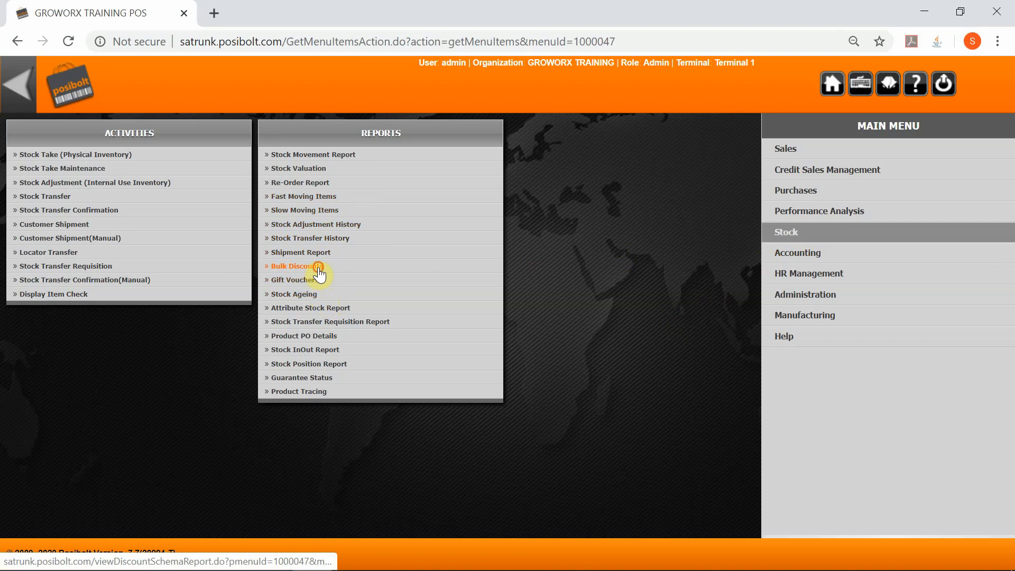
Open the Bulk Discounts report under the Stock menu's Reports section.
click(293, 266)
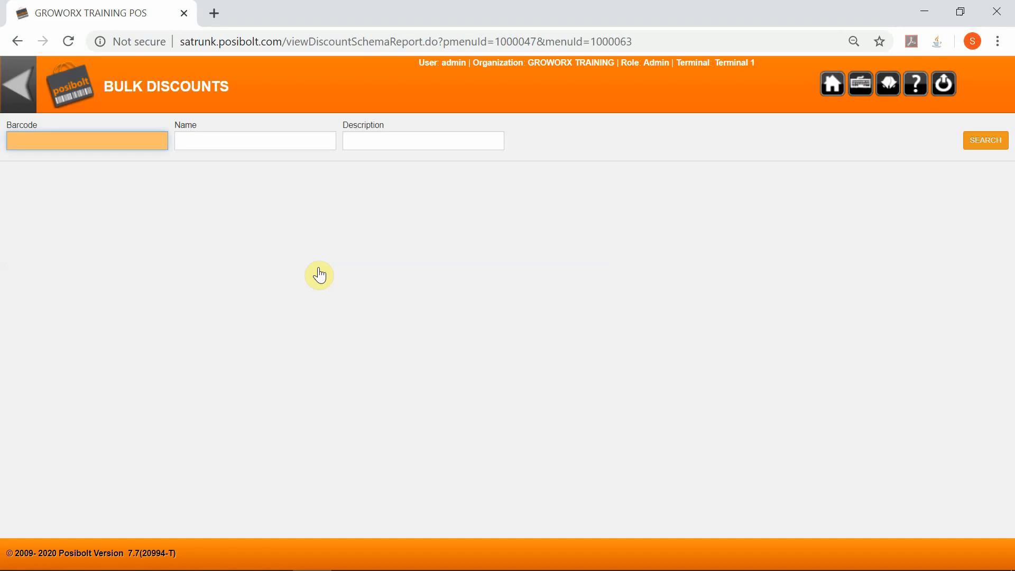
mouse_move(121, 158)
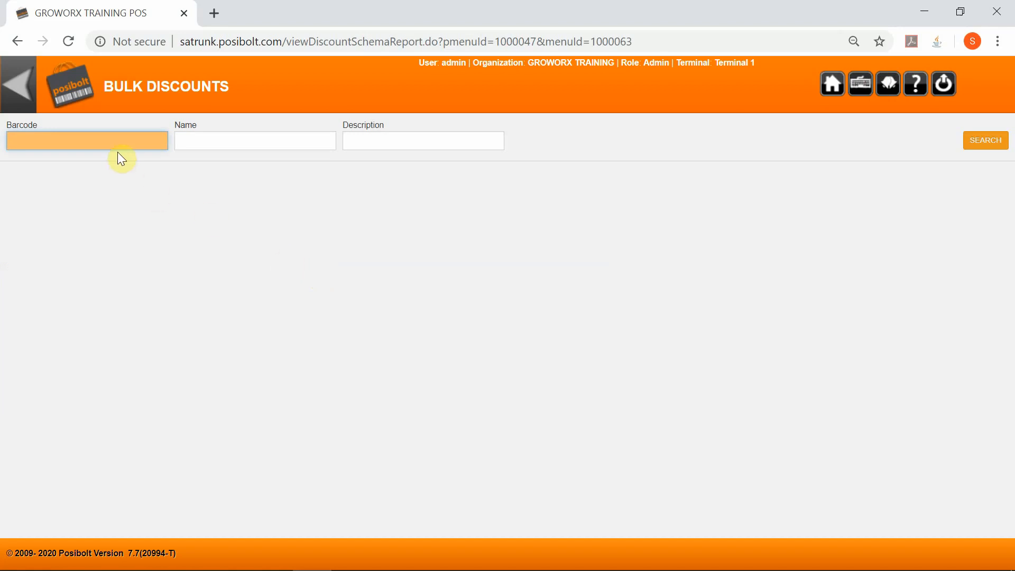
Search bulk discounts by product name '3PCE RECLINER L.SUITE BRONZE - 3+2+1', listing its five discount schemas.
click(278, 141)
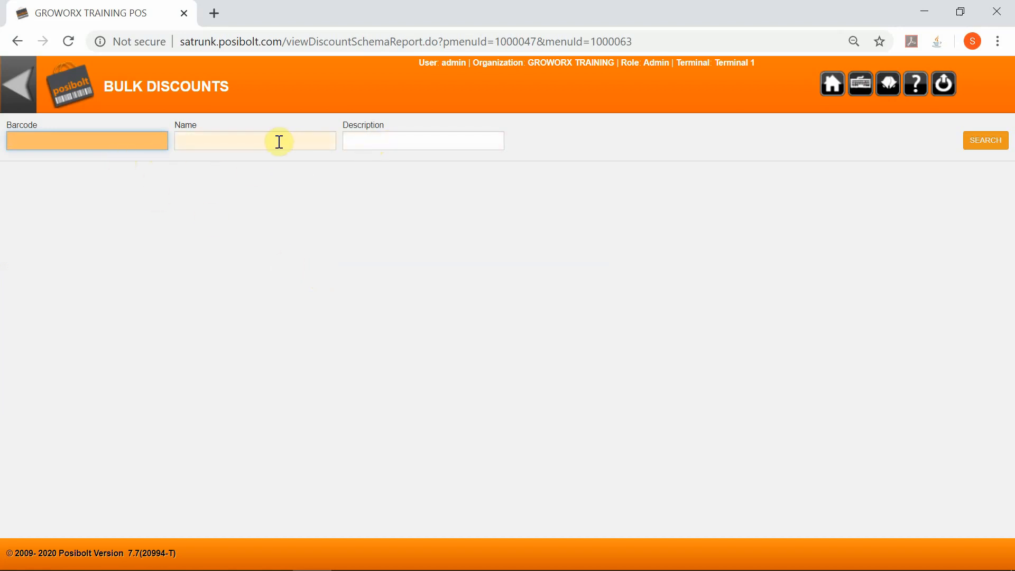
text(3PCE RECLINER L.SUITE BRONZE - 3+2+1)
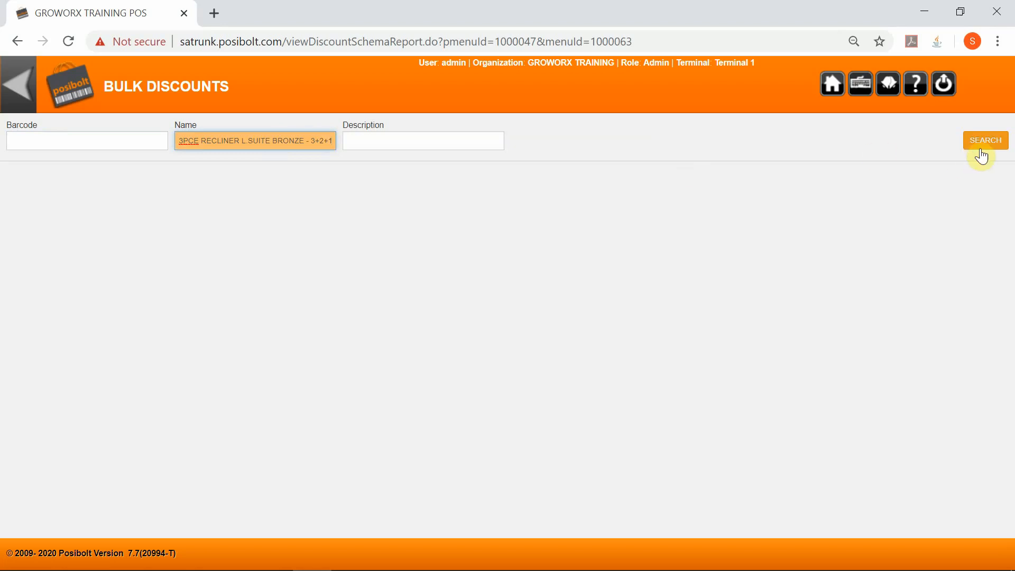
click(985, 140)
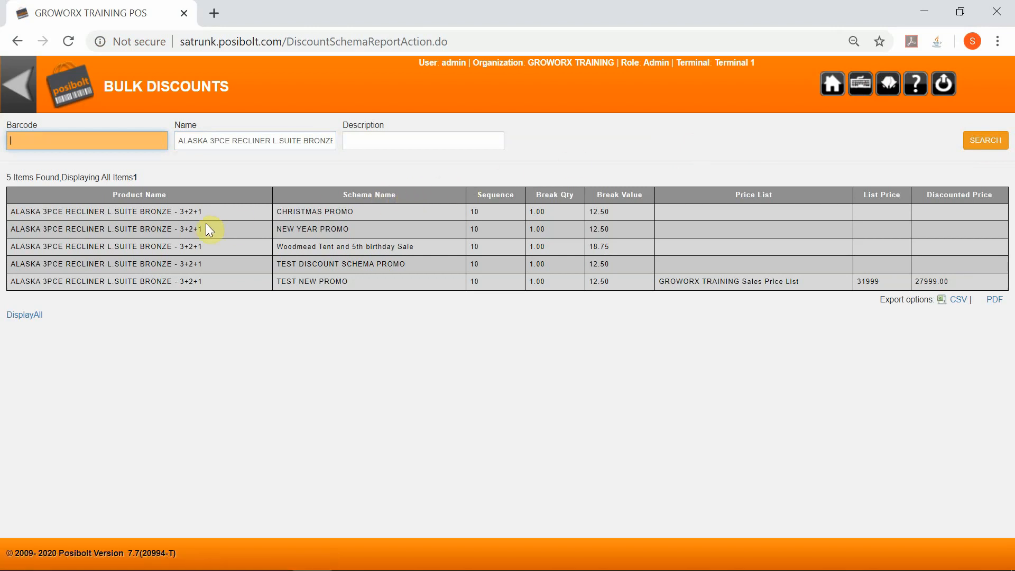
mouse_move(383, 231)
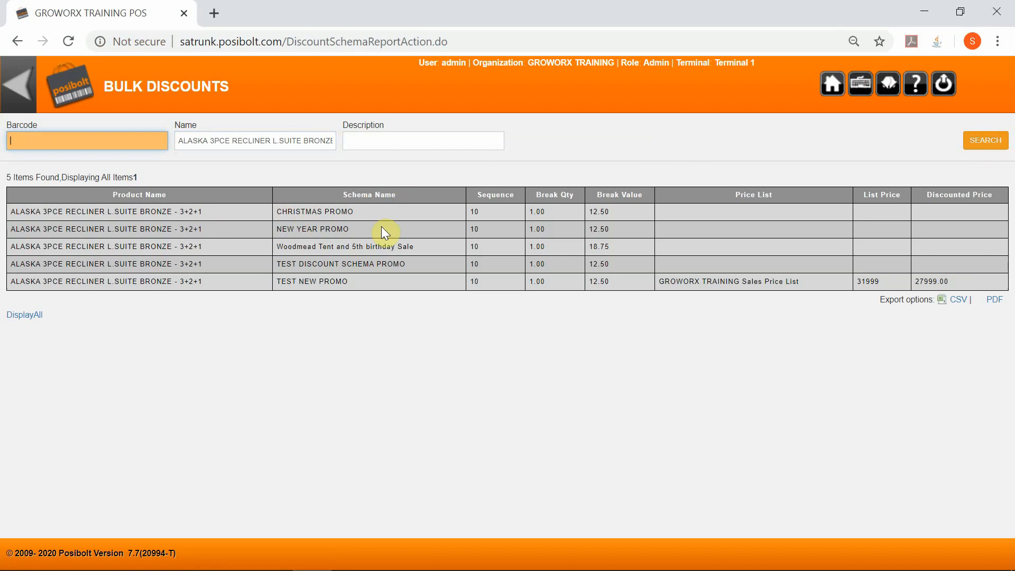
mouse_move(382, 220)
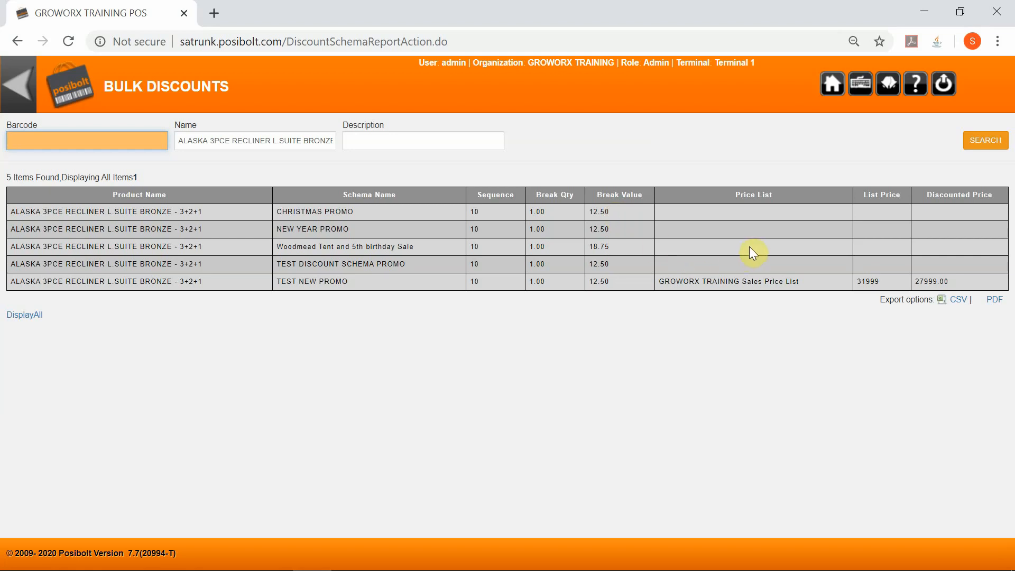
mouse_move(892, 233)
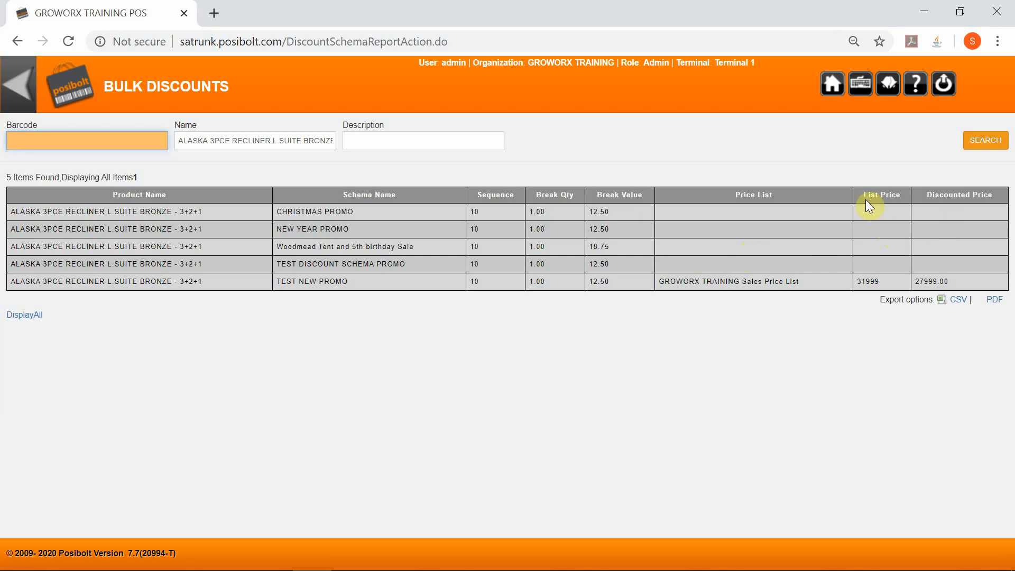
mouse_move(763, 179)
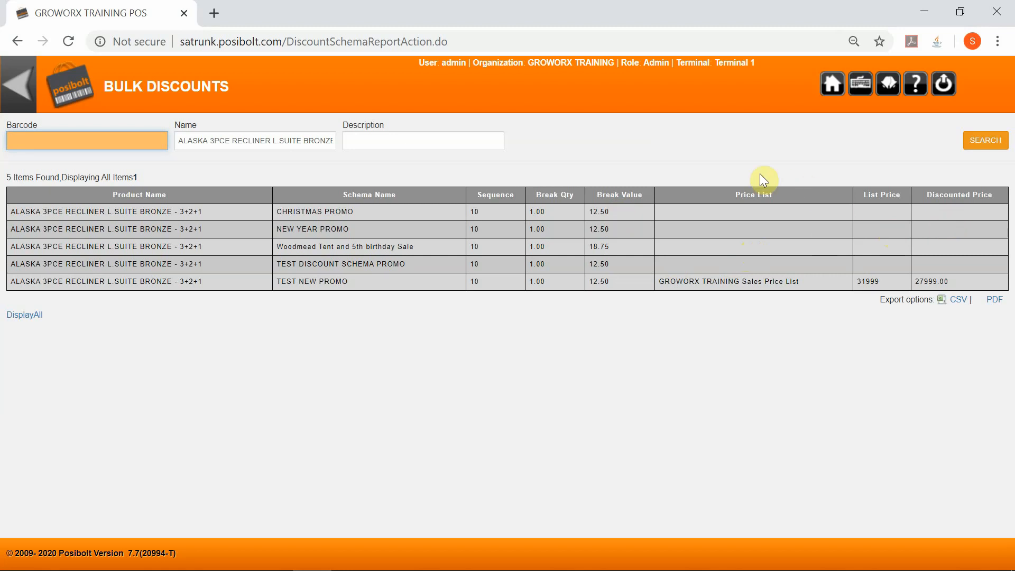